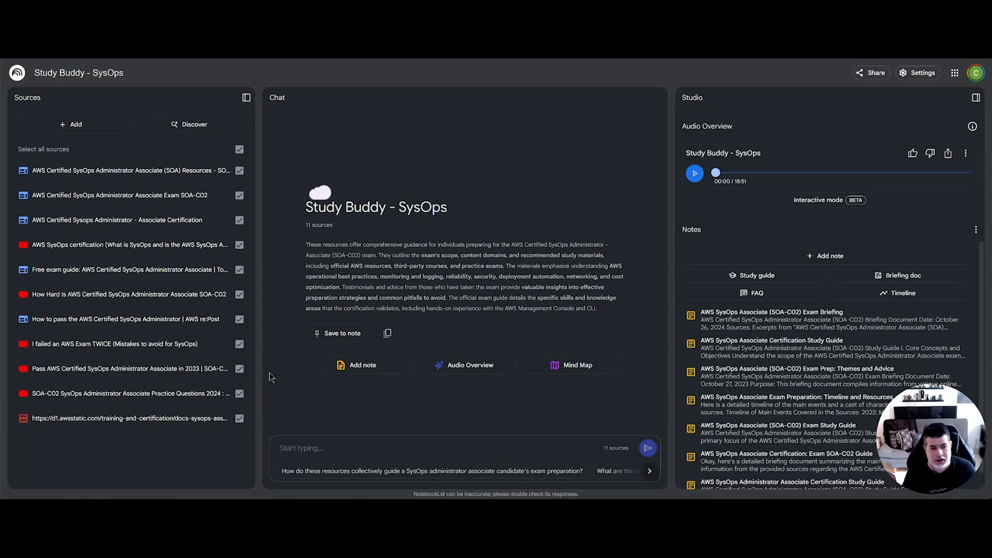
{"action": "mouse_move", "coordinate": [209, 319]}
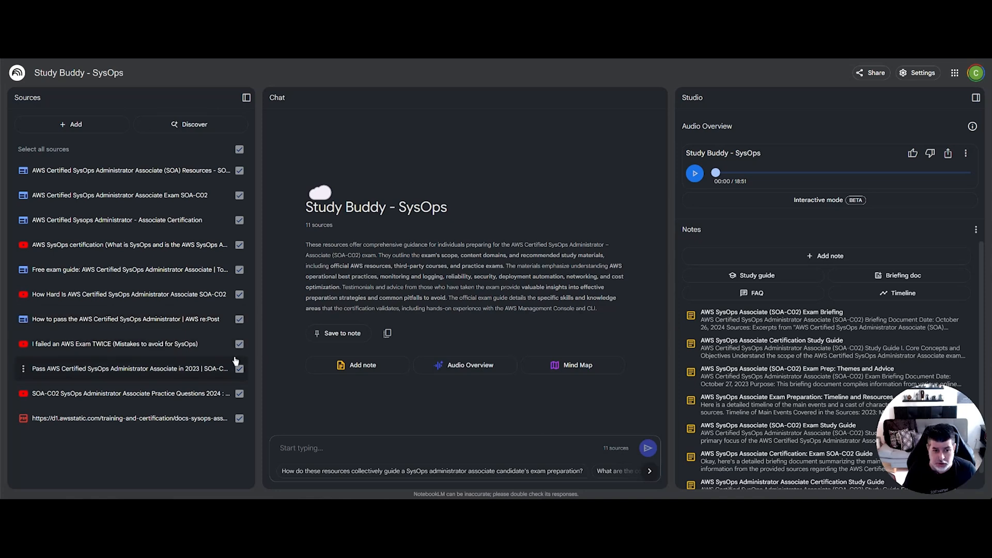
{"action": "mouse_move", "coordinate": [220, 300]}
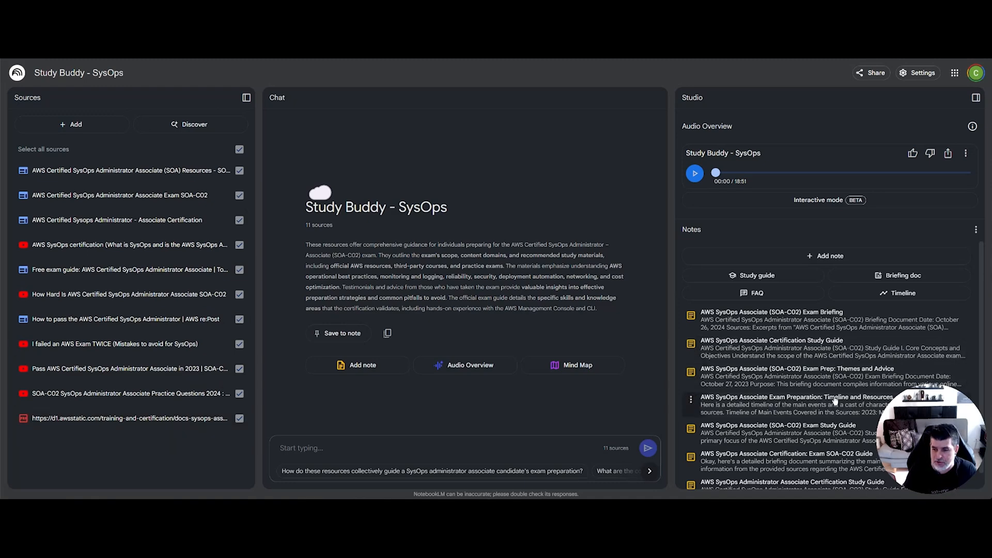
Step: Open the SOA-C02 Exam Briefing note and scroll through it
{"action": "left_click", "coordinate": [771, 319]}
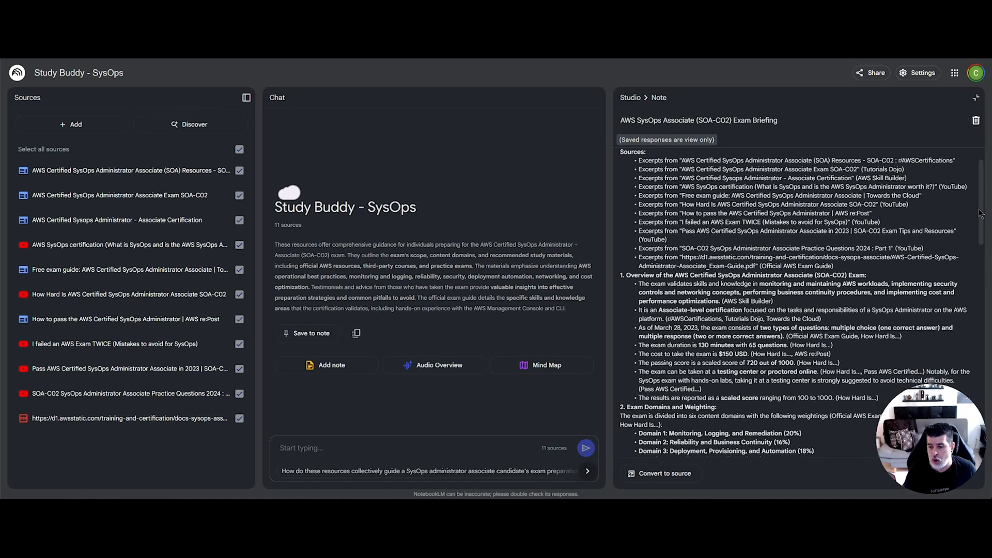
{"action": "scroll", "scroll_direction": "down", "scroll_amount": 3}
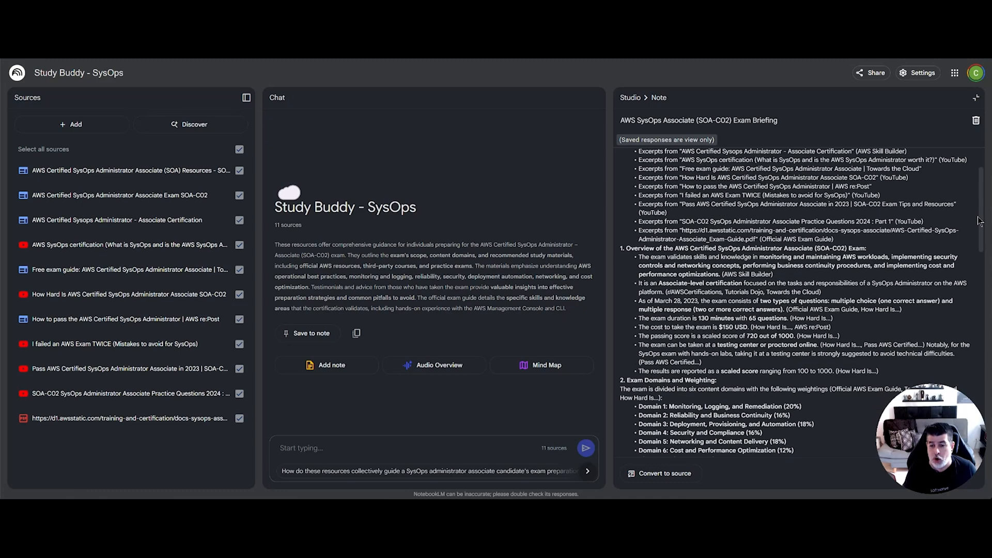
{"action": "scroll", "scroll_direction": "down", "scroll_amount": 3}
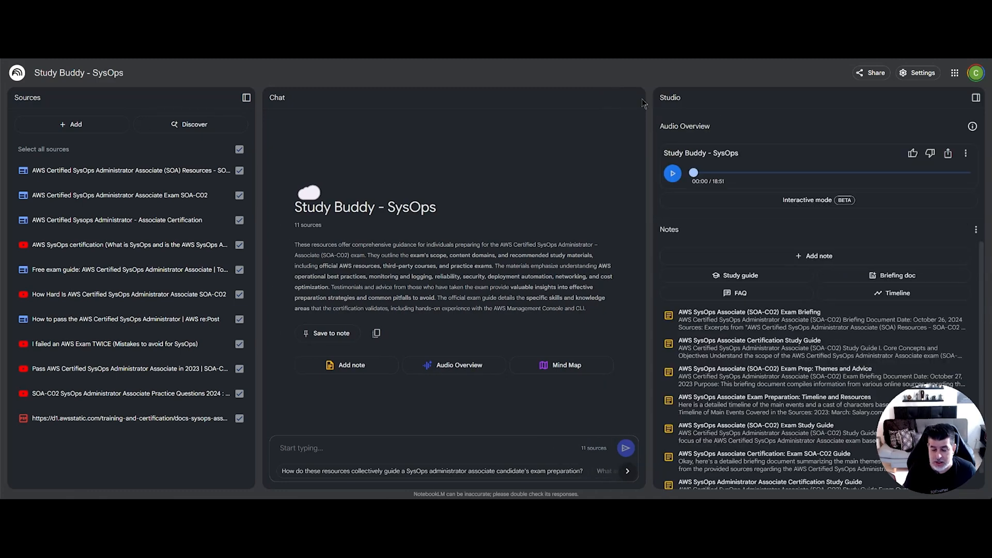
Step: Open the Certification Study Guide note and read down to its networking and cost sections
{"action": "left_click", "coordinate": [749, 343]}
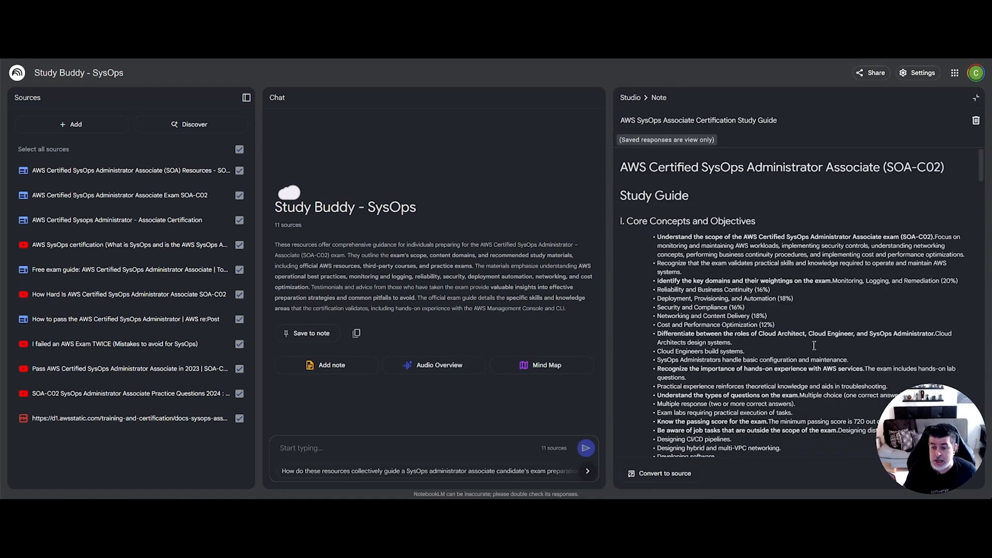
{"action": "scroll", "scroll_direction": "down", "scroll_amount": 3}
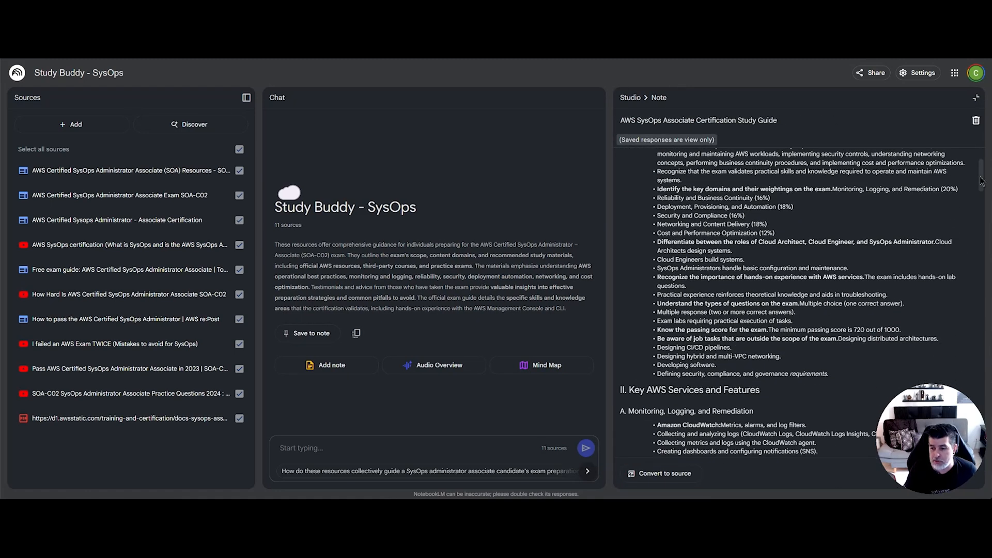
{"action": "scroll", "scroll_direction": "down", "scroll_amount": 3}
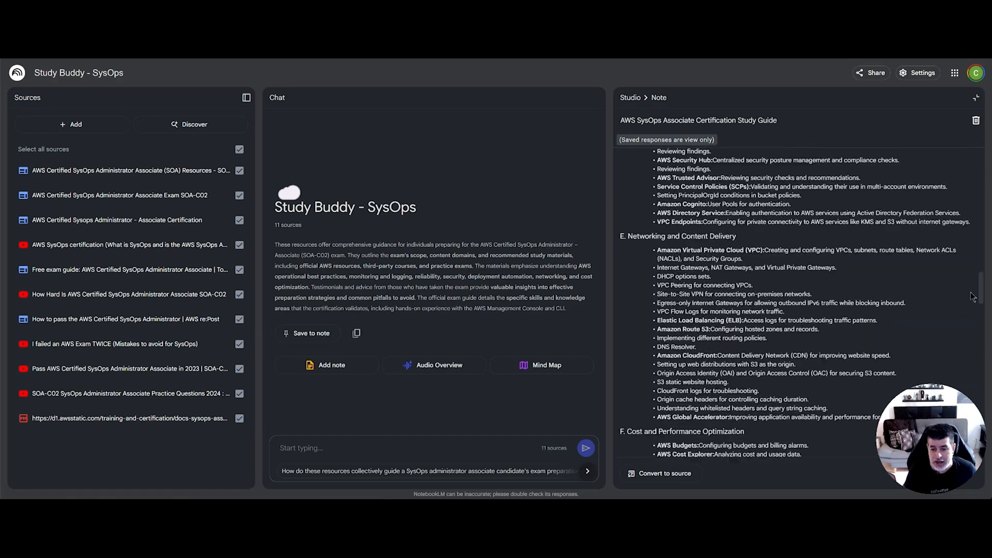
{"action": "scroll", "scroll_direction": "down", "scroll_amount": 3}
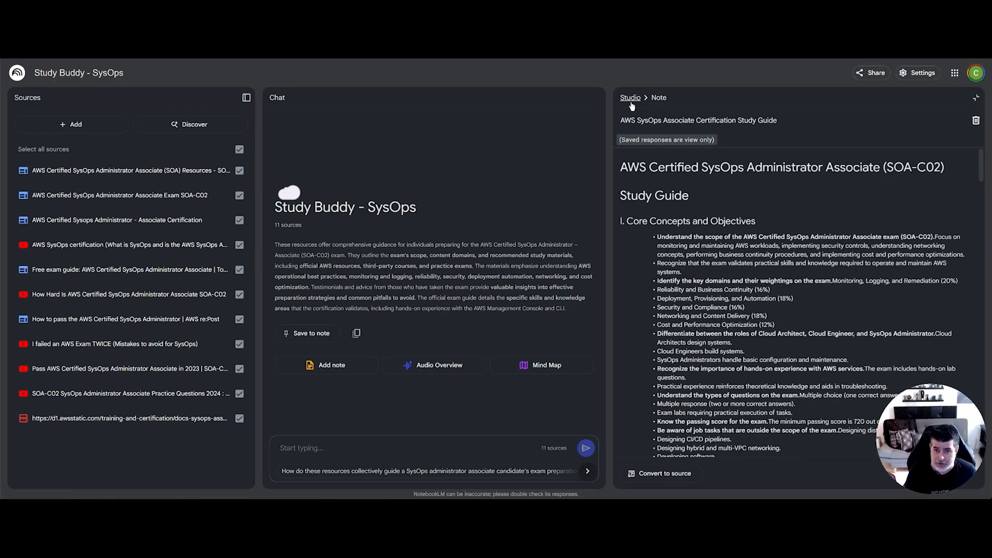
Step: Use the Studio breadcrumb to close the Certification Study Guide note
{"action": "left_click", "coordinate": [630, 98]}
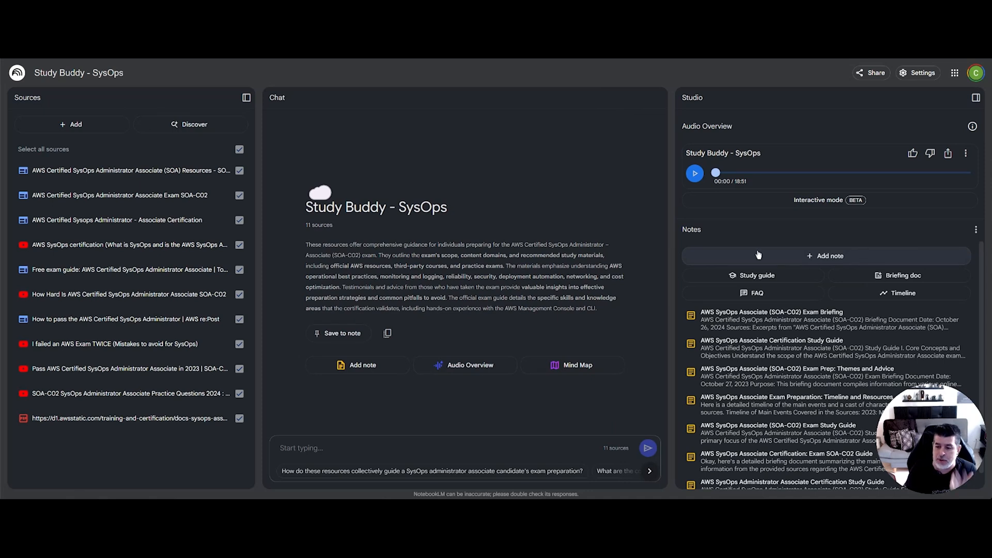
{"action": "mouse_move", "coordinate": [756, 226]}
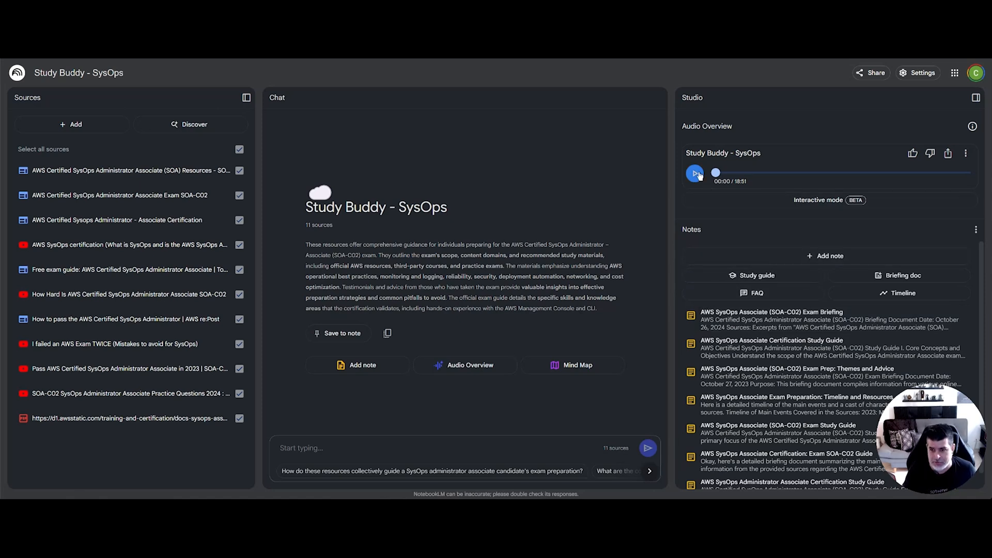
Step: Play and pause the Audio Overview, then send the suggested exam-preparation question
{"action": "left_click", "coordinate": [693, 172]}
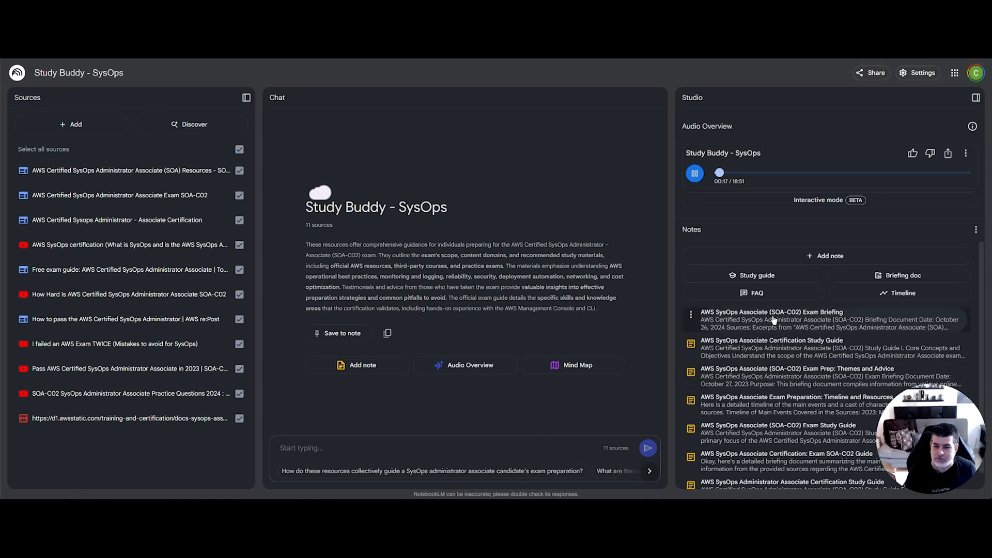
{"action": "left_click", "coordinate": [694, 173]}
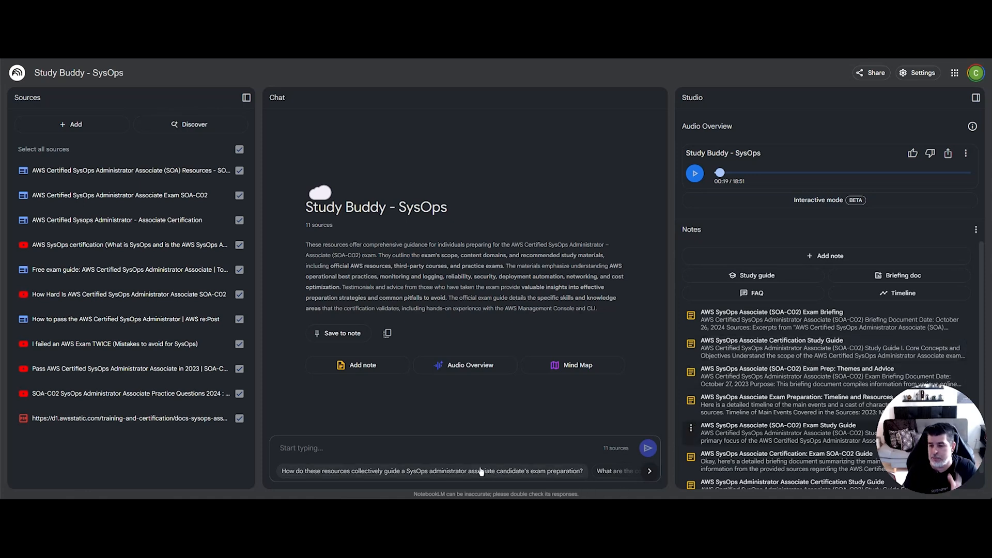
{"action": "left_click", "coordinate": [436, 471]}
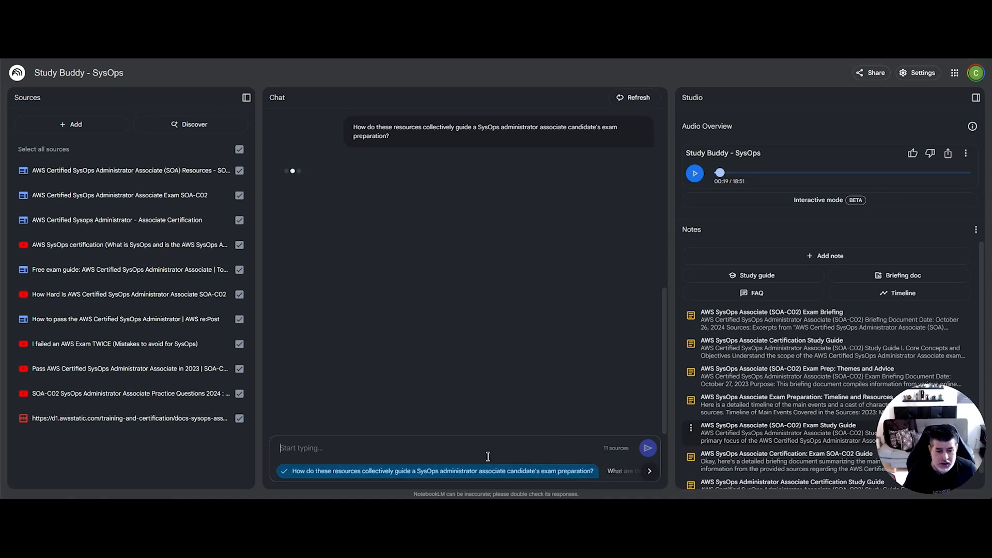
Step: Type 'What are the topics required to study?' into the chat input
{"action": "type", "text": "W"}
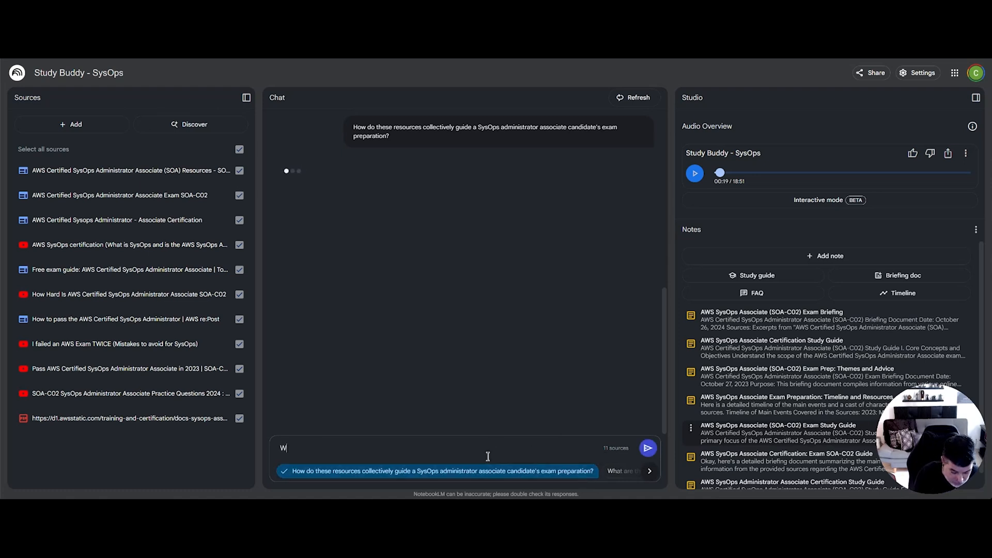
{"action": "type", "text": "hat are the topics required to"}
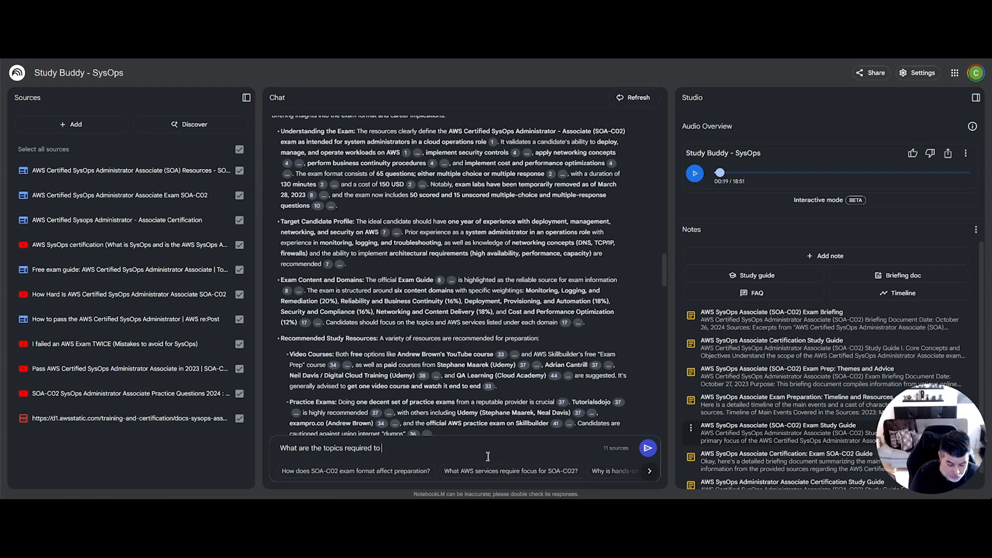
{"action": "type", "text": "study?"}
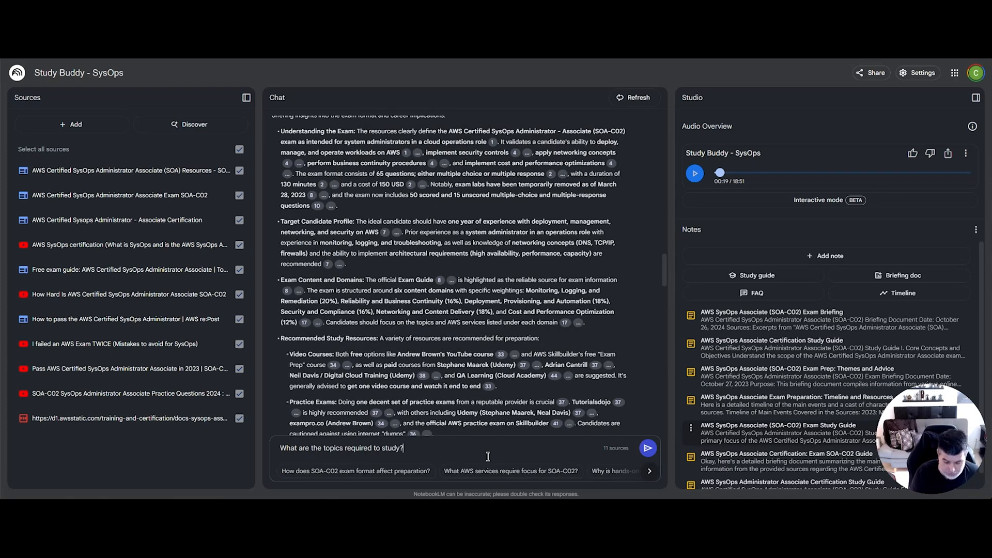
Step: Send the topics question and scroll through the answer on SOA-C02 domains and services
{"action": "left_click", "coordinate": [647, 447]}
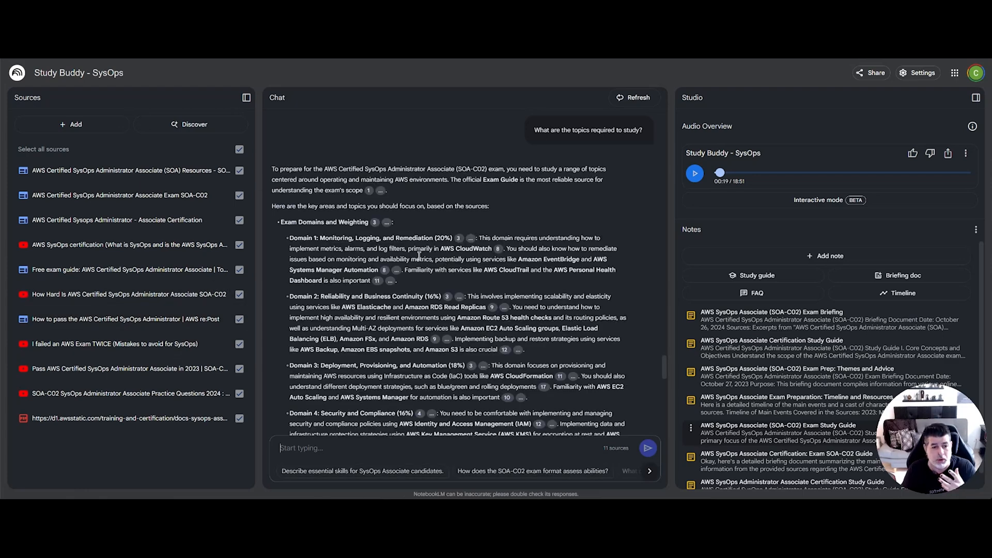
{"action": "scroll", "scroll_direction": "down", "scroll_amount": 3}
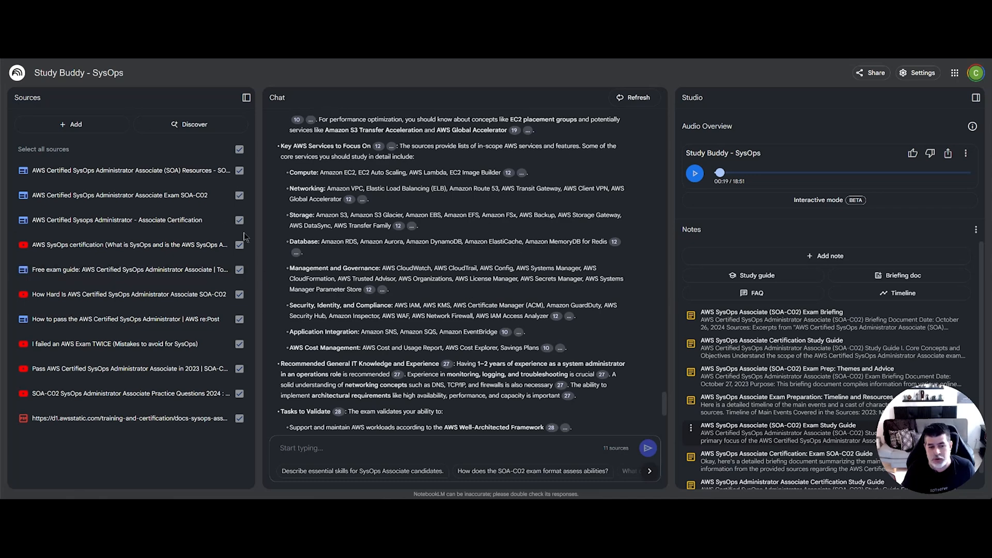
{"action": "mouse_move", "coordinate": [568, 252]}
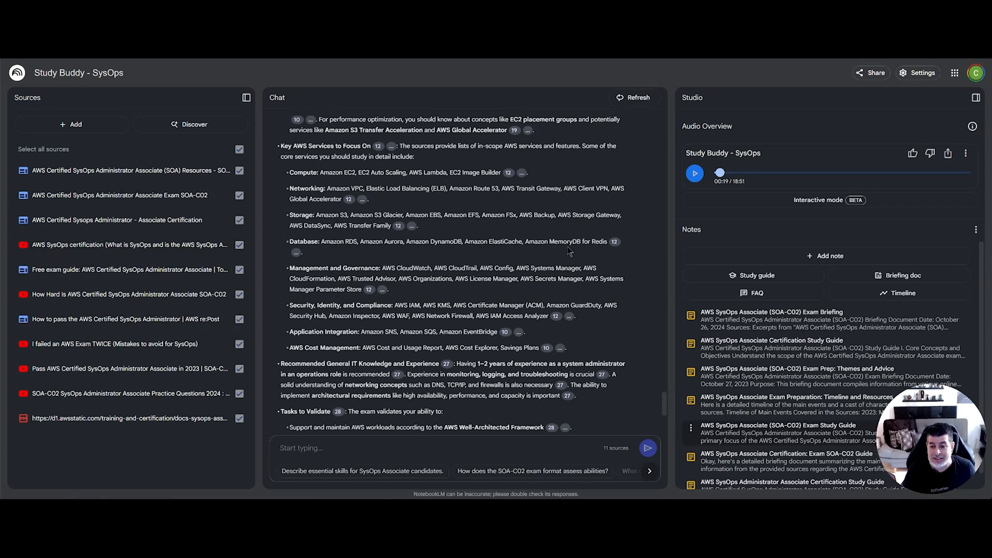